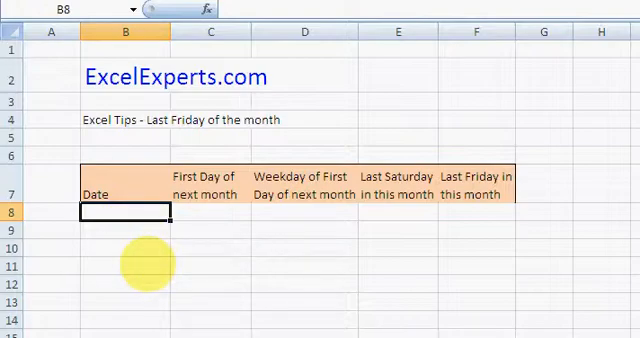
Enter =TODAY() in B8 so the Date column shows 01-Apr-09, then move to C8
type("=today")
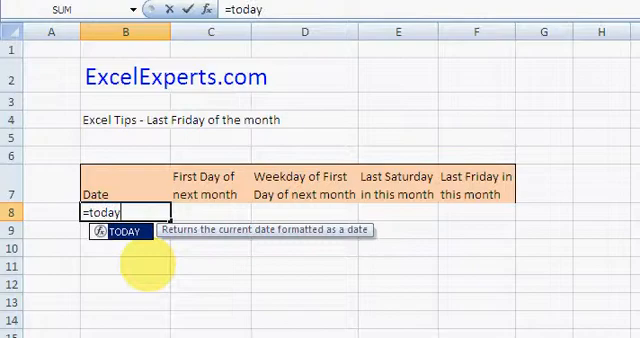
key("Enter")
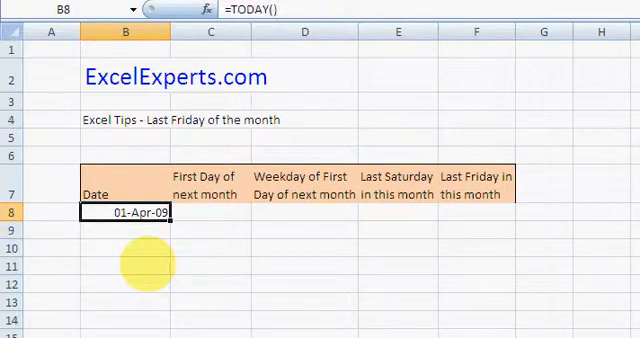
left_click(200, 212)
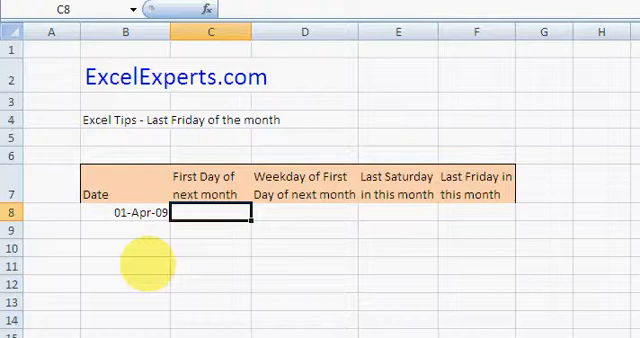
Enter =DATE(YEAR(B8),MONTH(B8)+1,1) in C8, giving 01-May-09
type("=date(year,month,day")
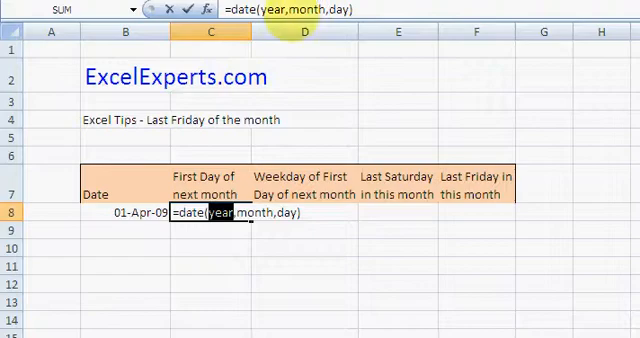
type(",")
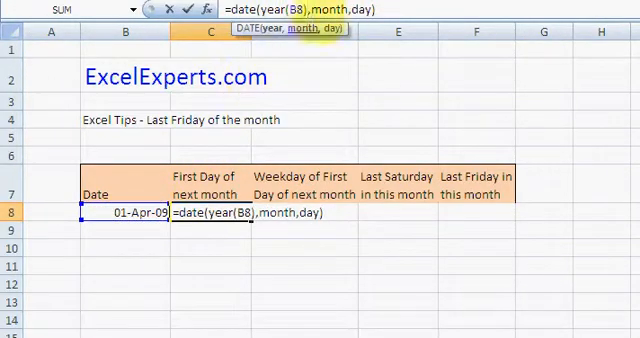
type("(")
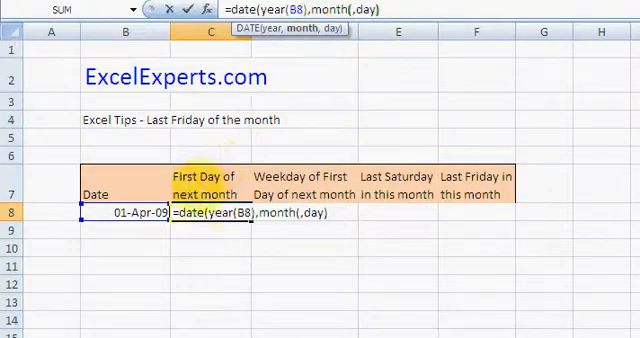
type("B8")
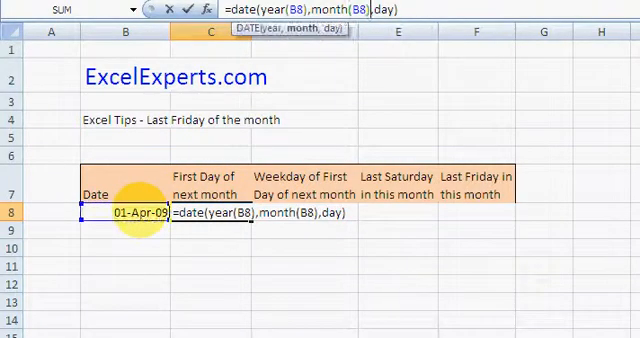
type("+1")
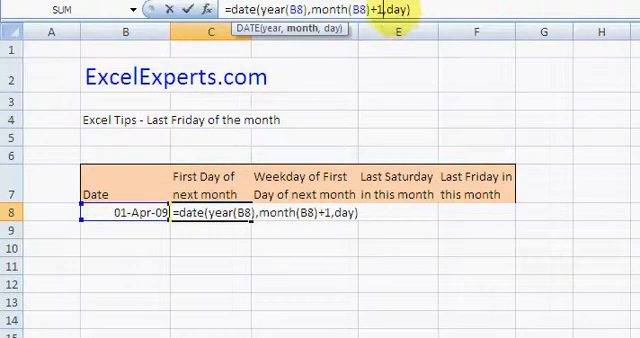
type("1")
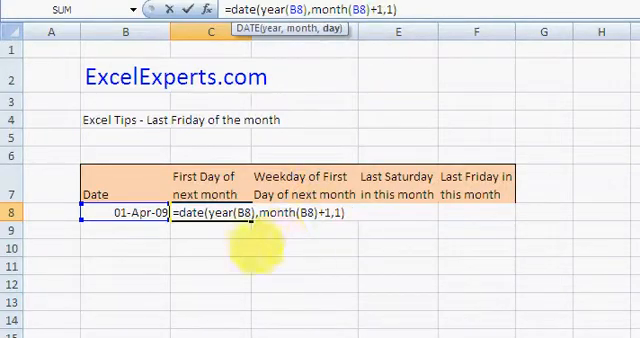
key("Enter")
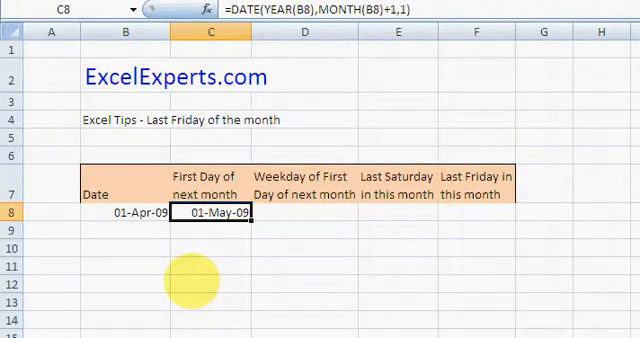
Enter =WEEKDAY(C8) in D8 returning 6, with C8 formatted ddd dd-mmm-yy as Fri 01-May-09
type("=weekday(serial_number,return_type")
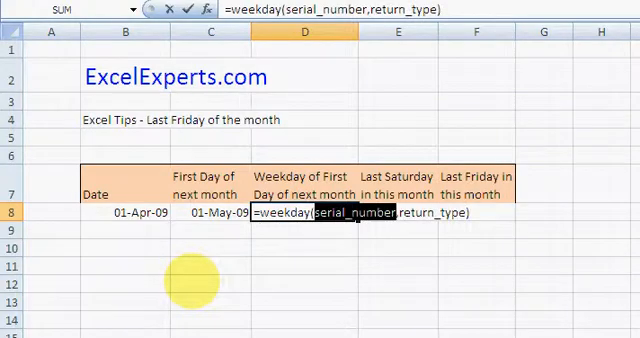
left_click(210, 214)
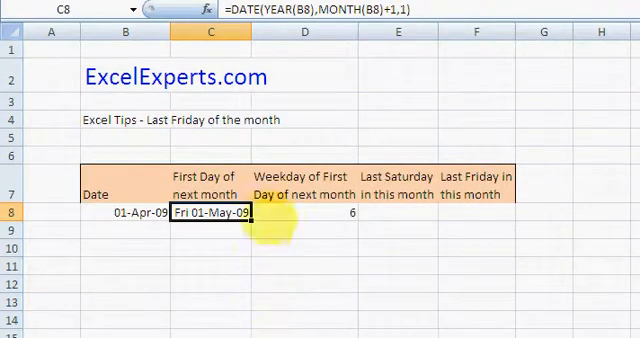
left_click(302, 214)
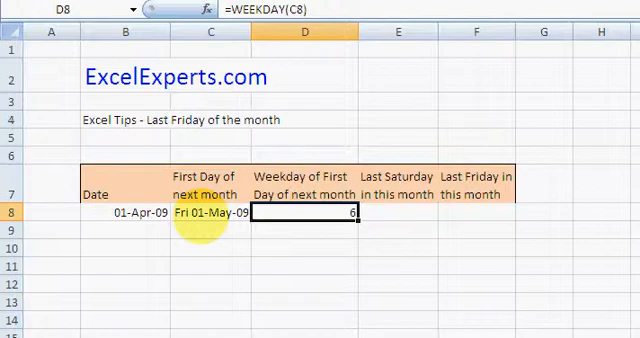
left_click(393, 211)
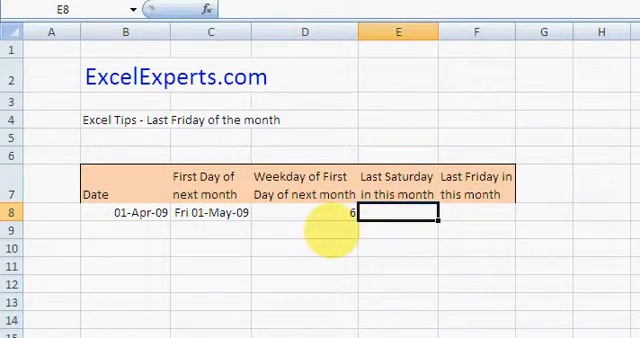
Enter =C8-D8 in E8, giving the last Saturday Sat 25-Apr-09
type("=C8-")
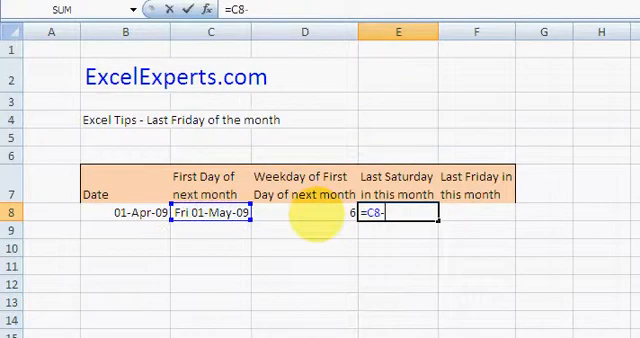
left_click(305, 213)
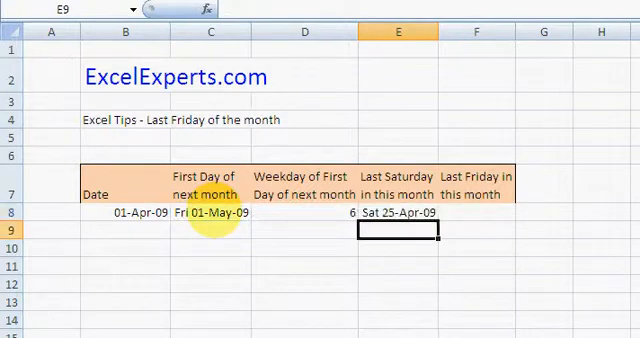
left_click(395, 211)
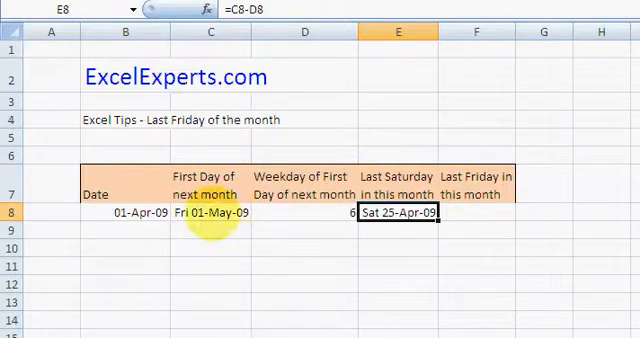
Review the C8, D8 and E8 formulas, then begin =E8 in the last-Friday cell F8
left_click(210, 215)
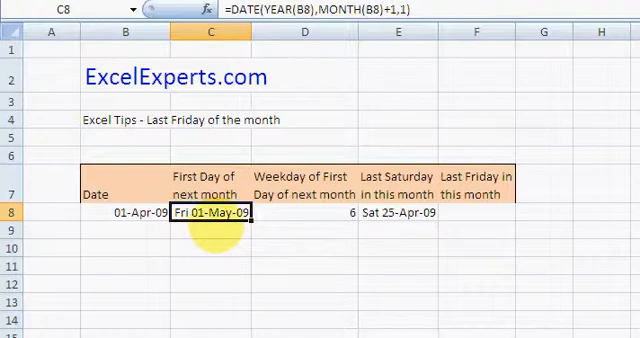
left_click(300, 213)
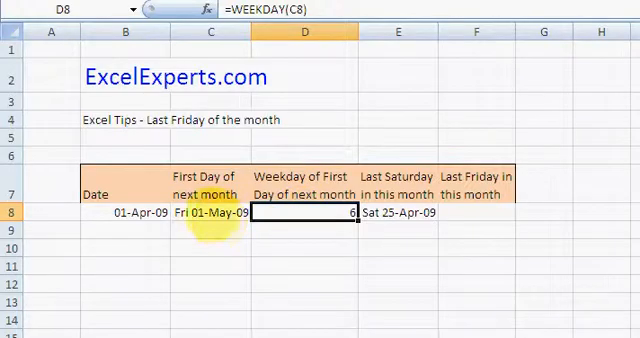
left_click(200, 215)
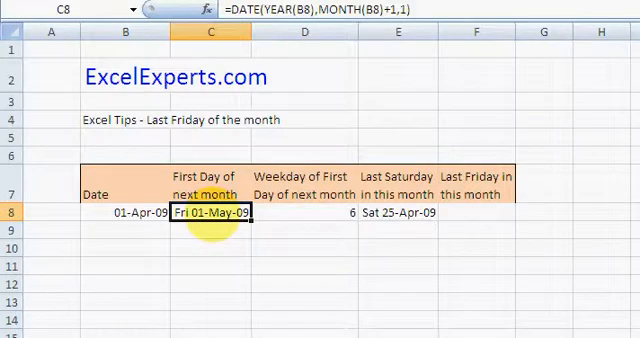
left_click(397, 213)
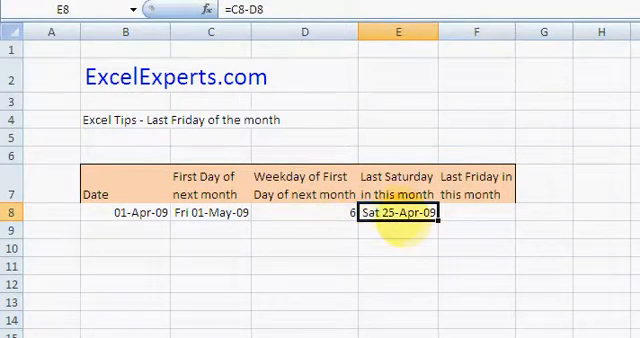
left_click(470, 213)
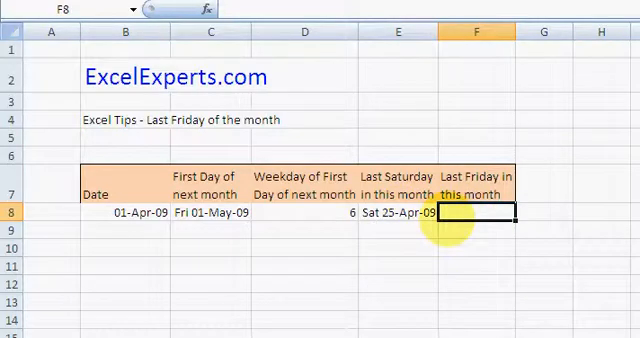
type("=E8")
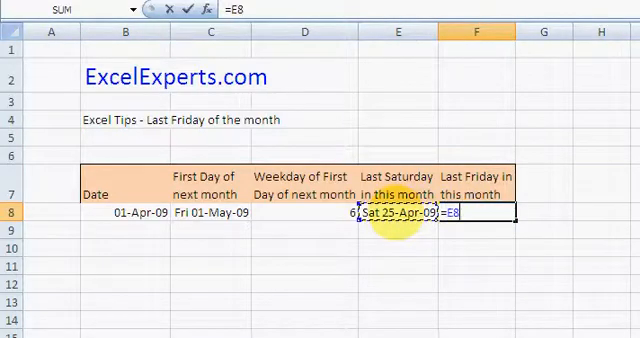